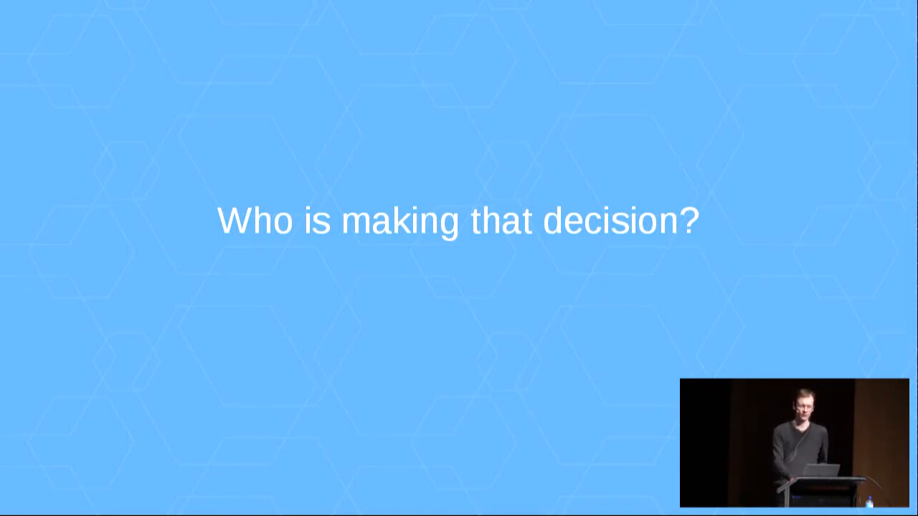
pyautogui.press('Right')
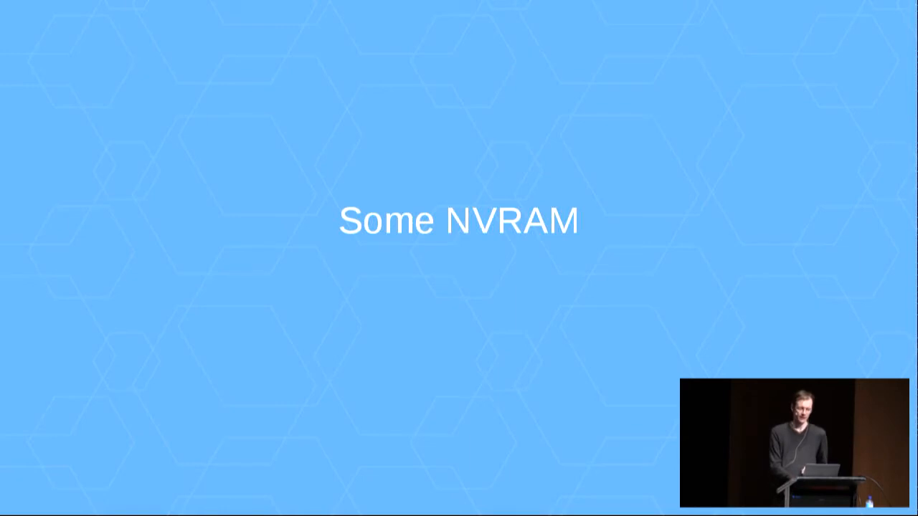
pyautogui.press('Right')
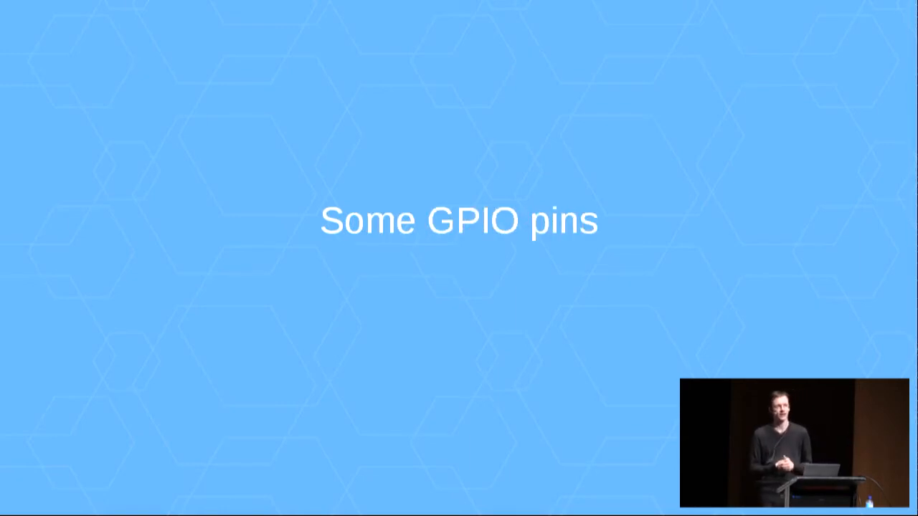